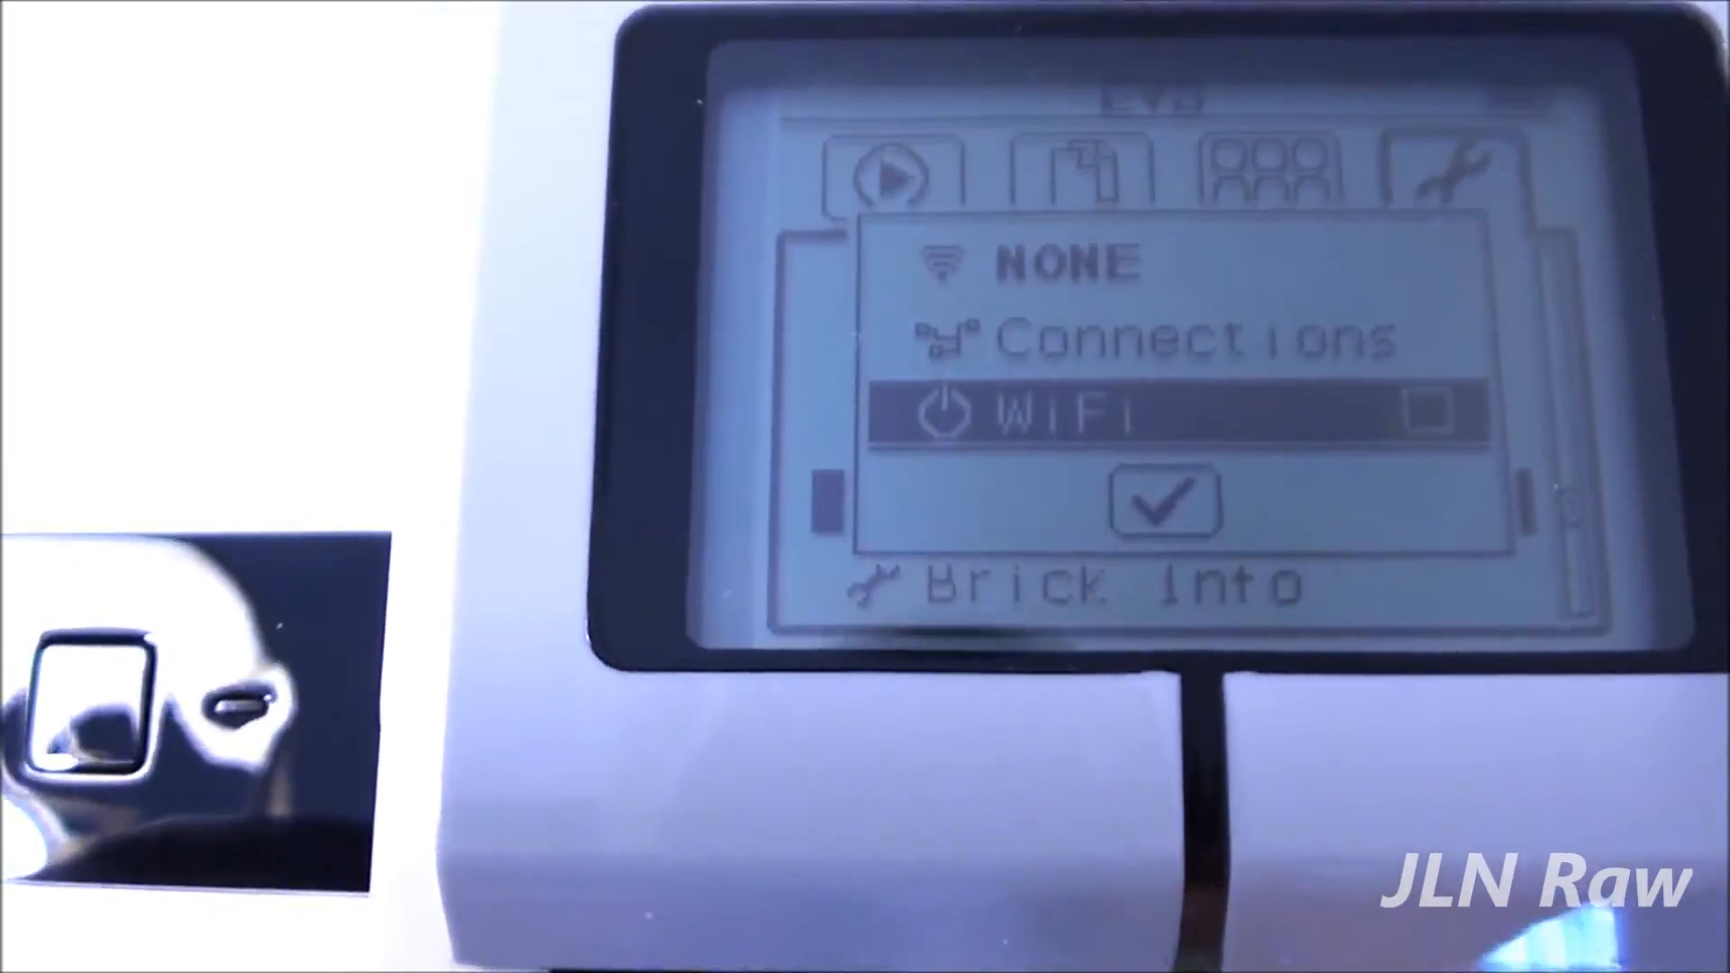
Step: Turn the brick's Wi-Fi on so the Connections list becomes available
key(Up)
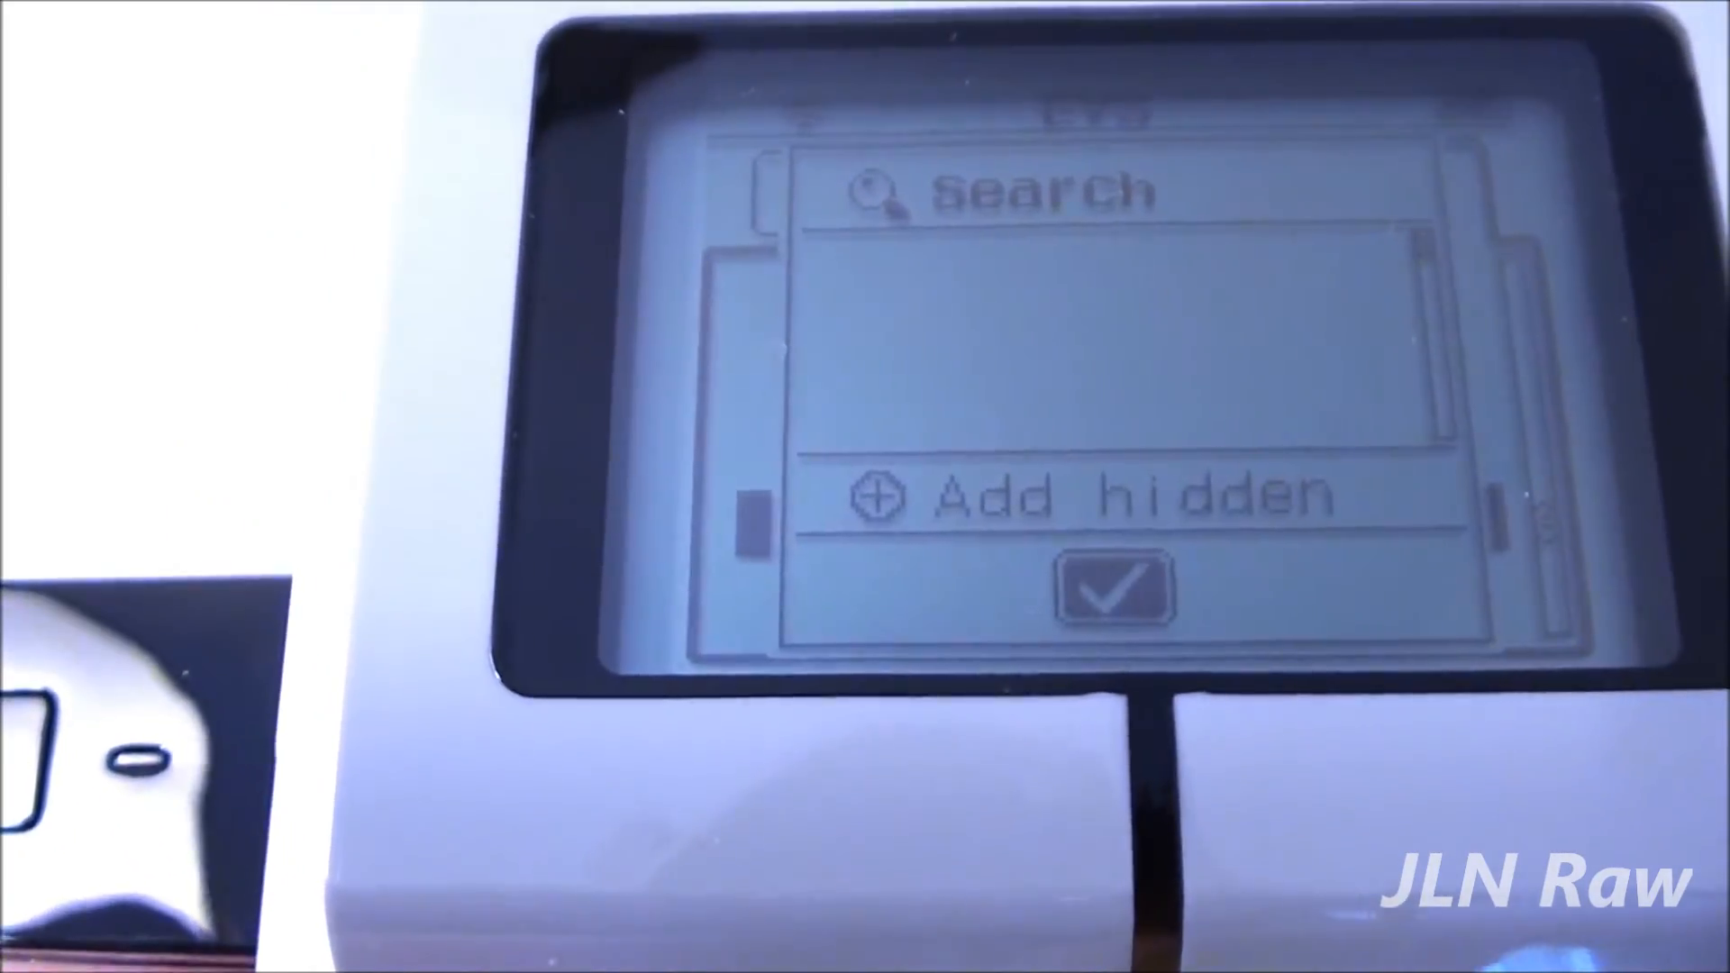
Step: Run a network search so the nearby home network appears
click(1102, 494)
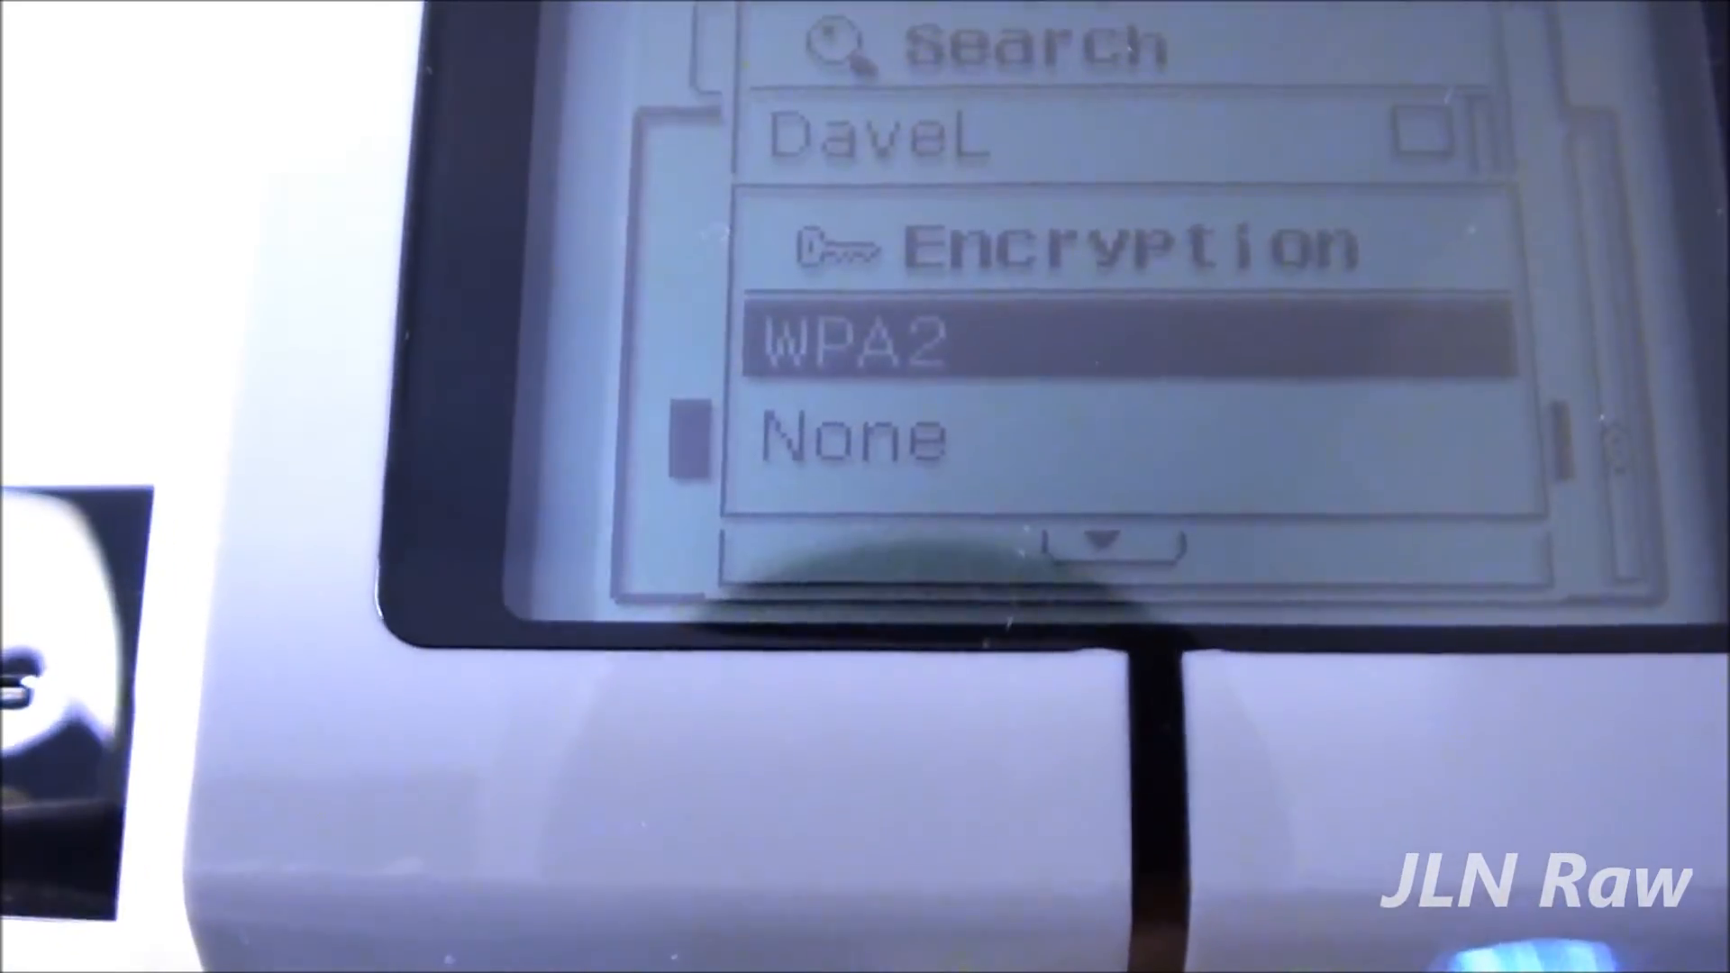
Step: Choose WPA2 as the encryption for the found network, reaching password entry
click(838, 339)
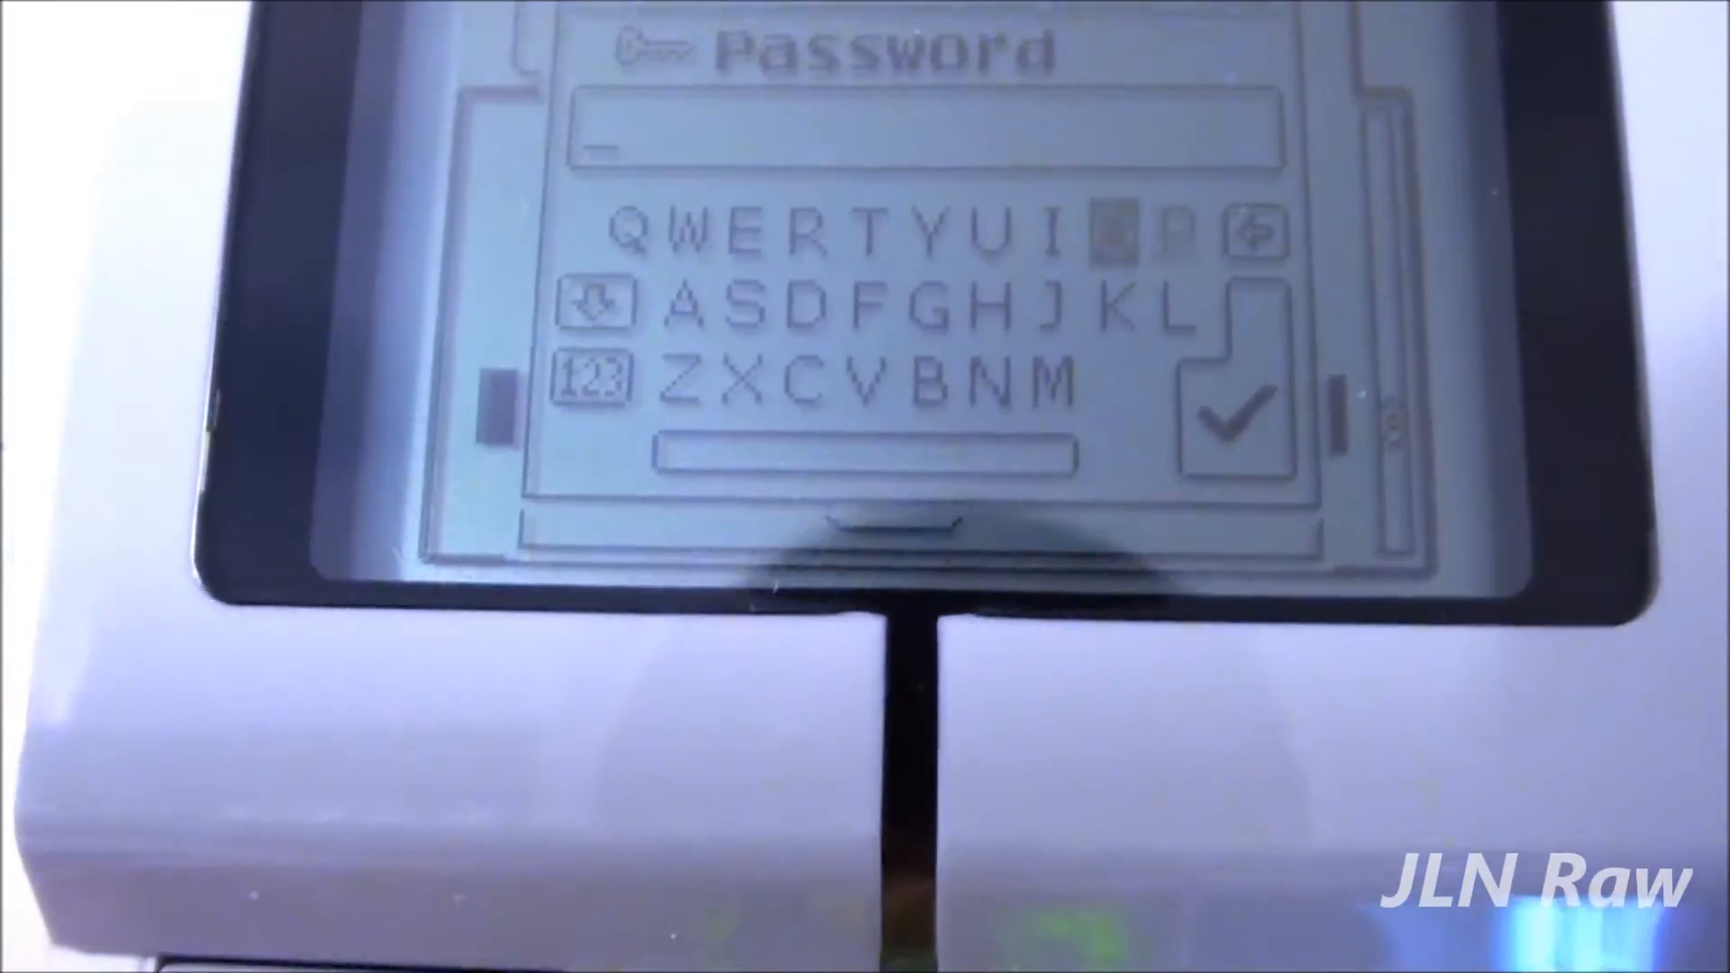
Step: Switch the on-screen keyboard to lowercase to begin the password with 'm'
click(1014, 380)
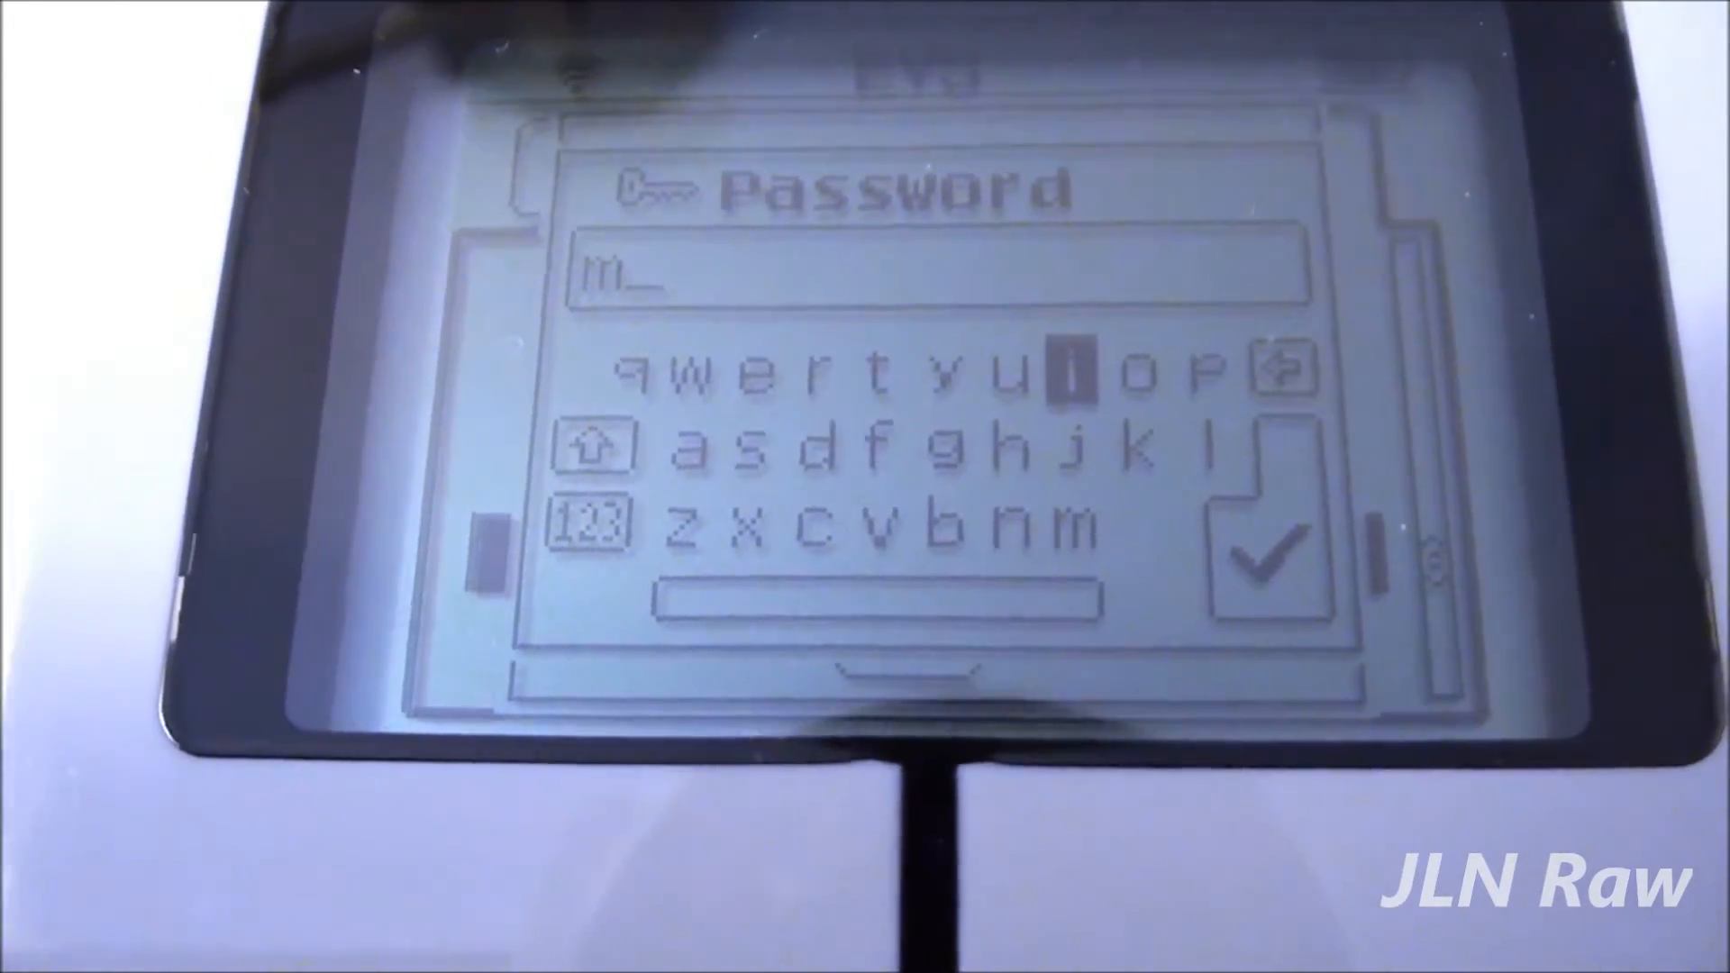
Step: Enter the remaining letters to spell 'mindstorms' and confirm to start connecting
click(1090, 370)
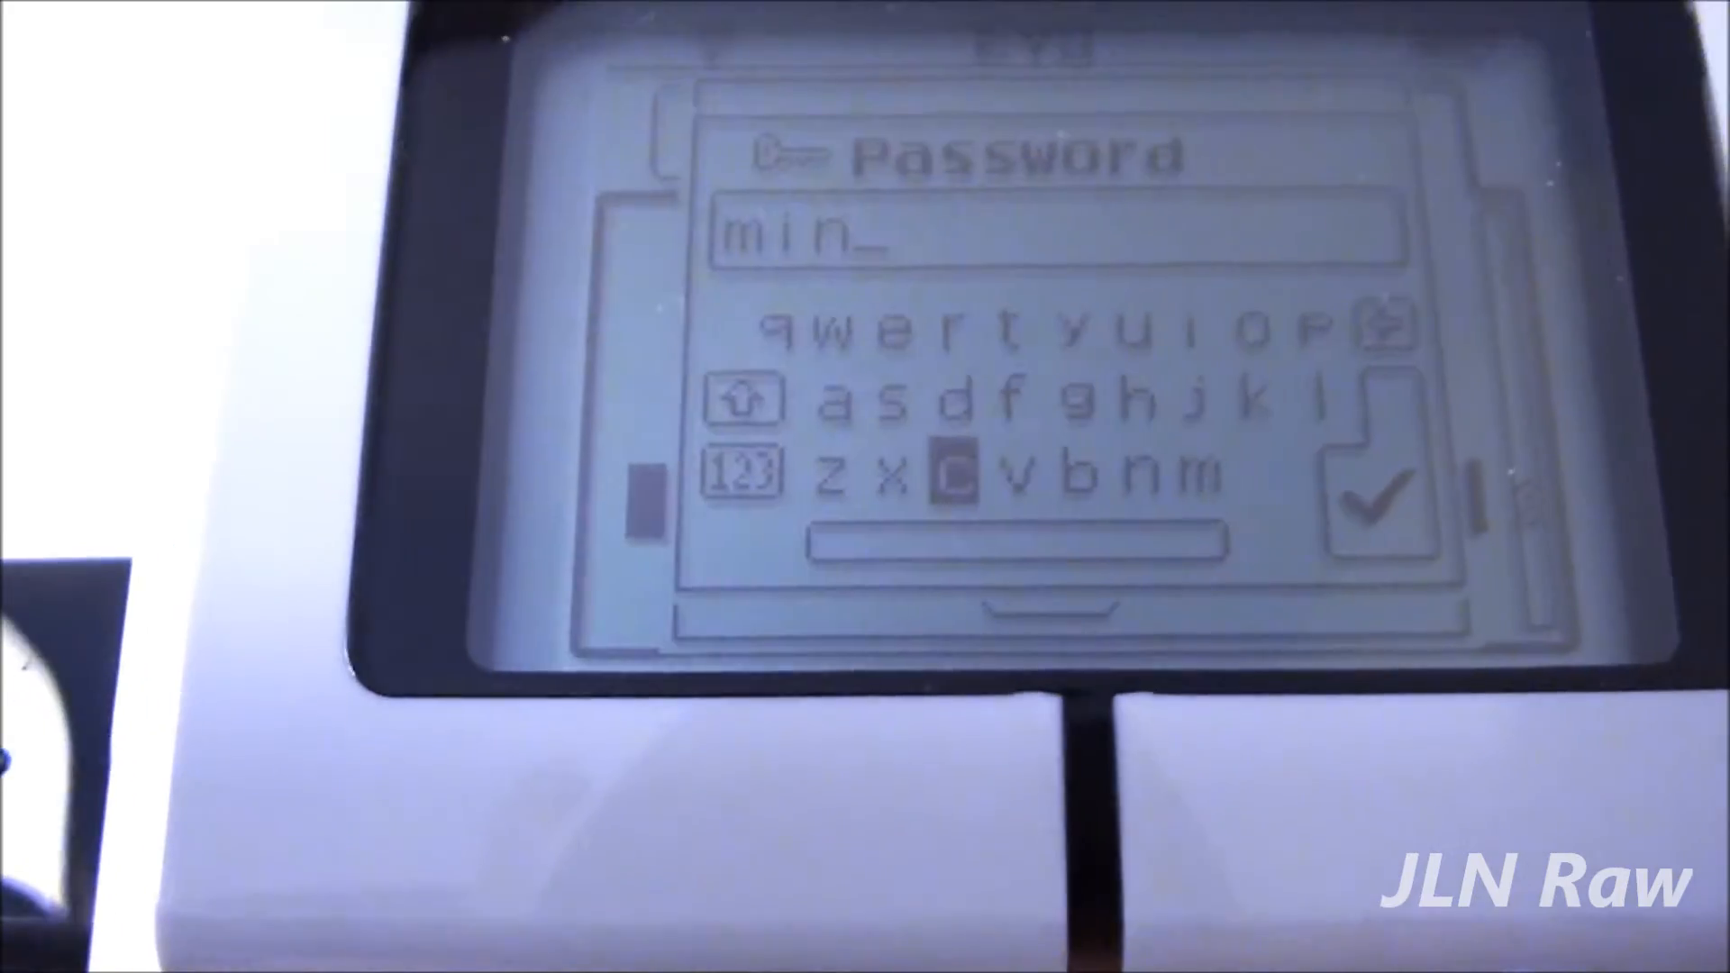
click(914, 402)
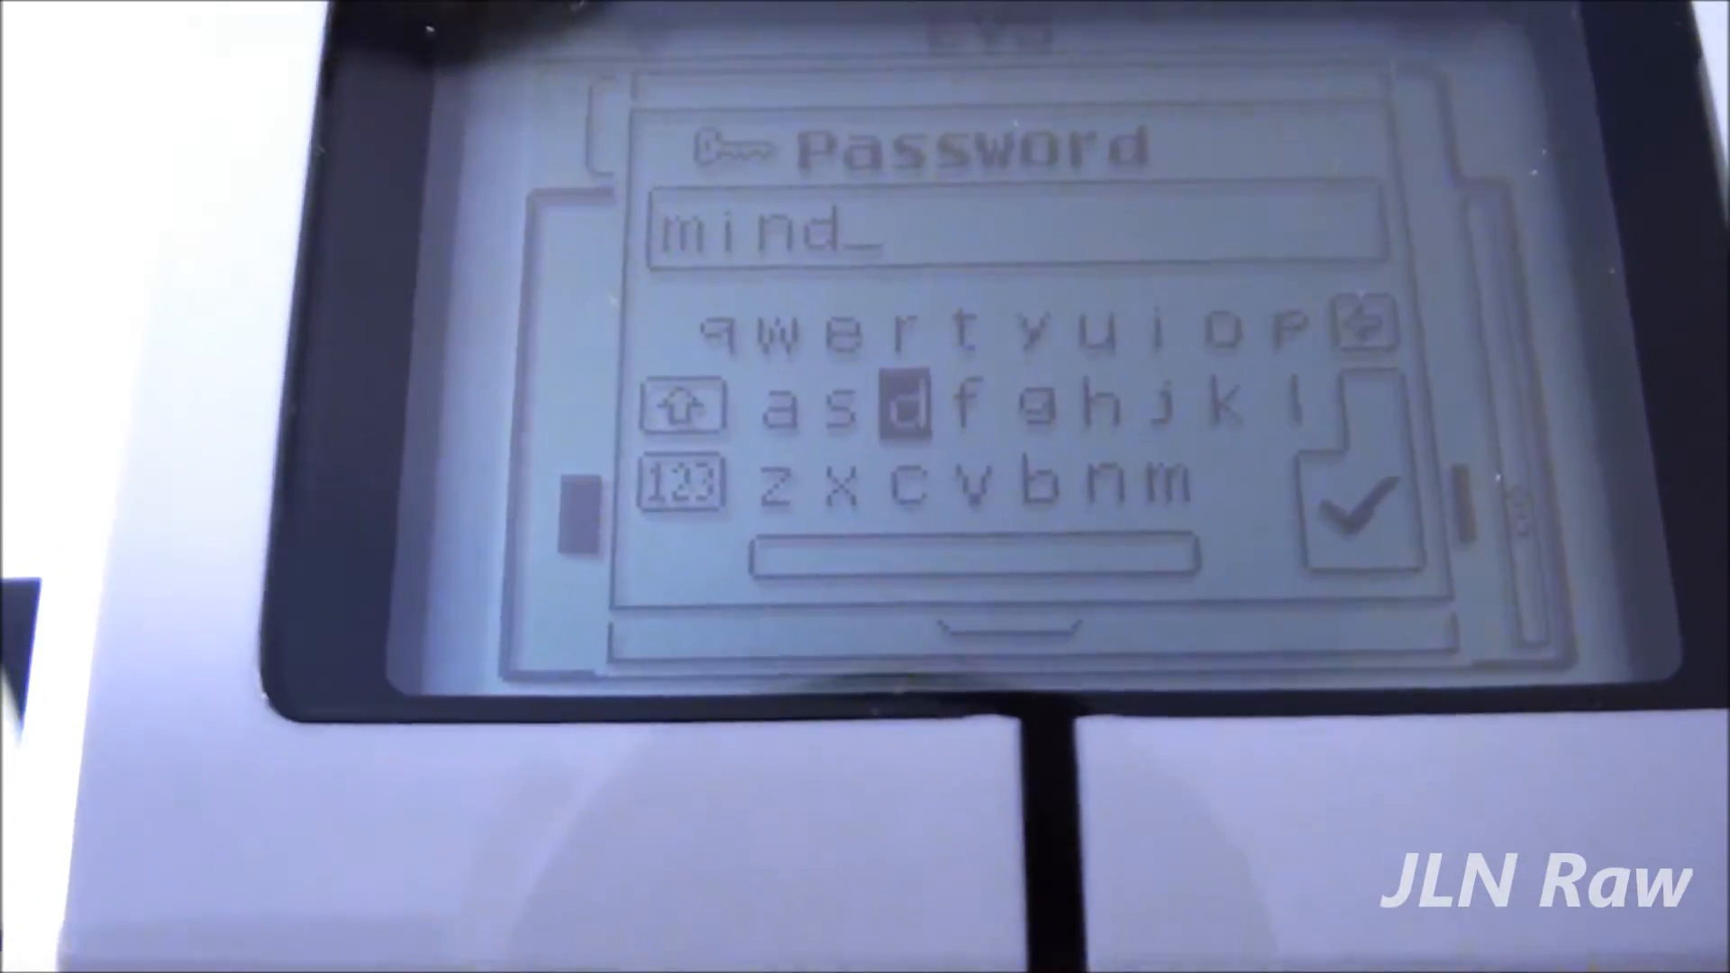
click(872, 409)
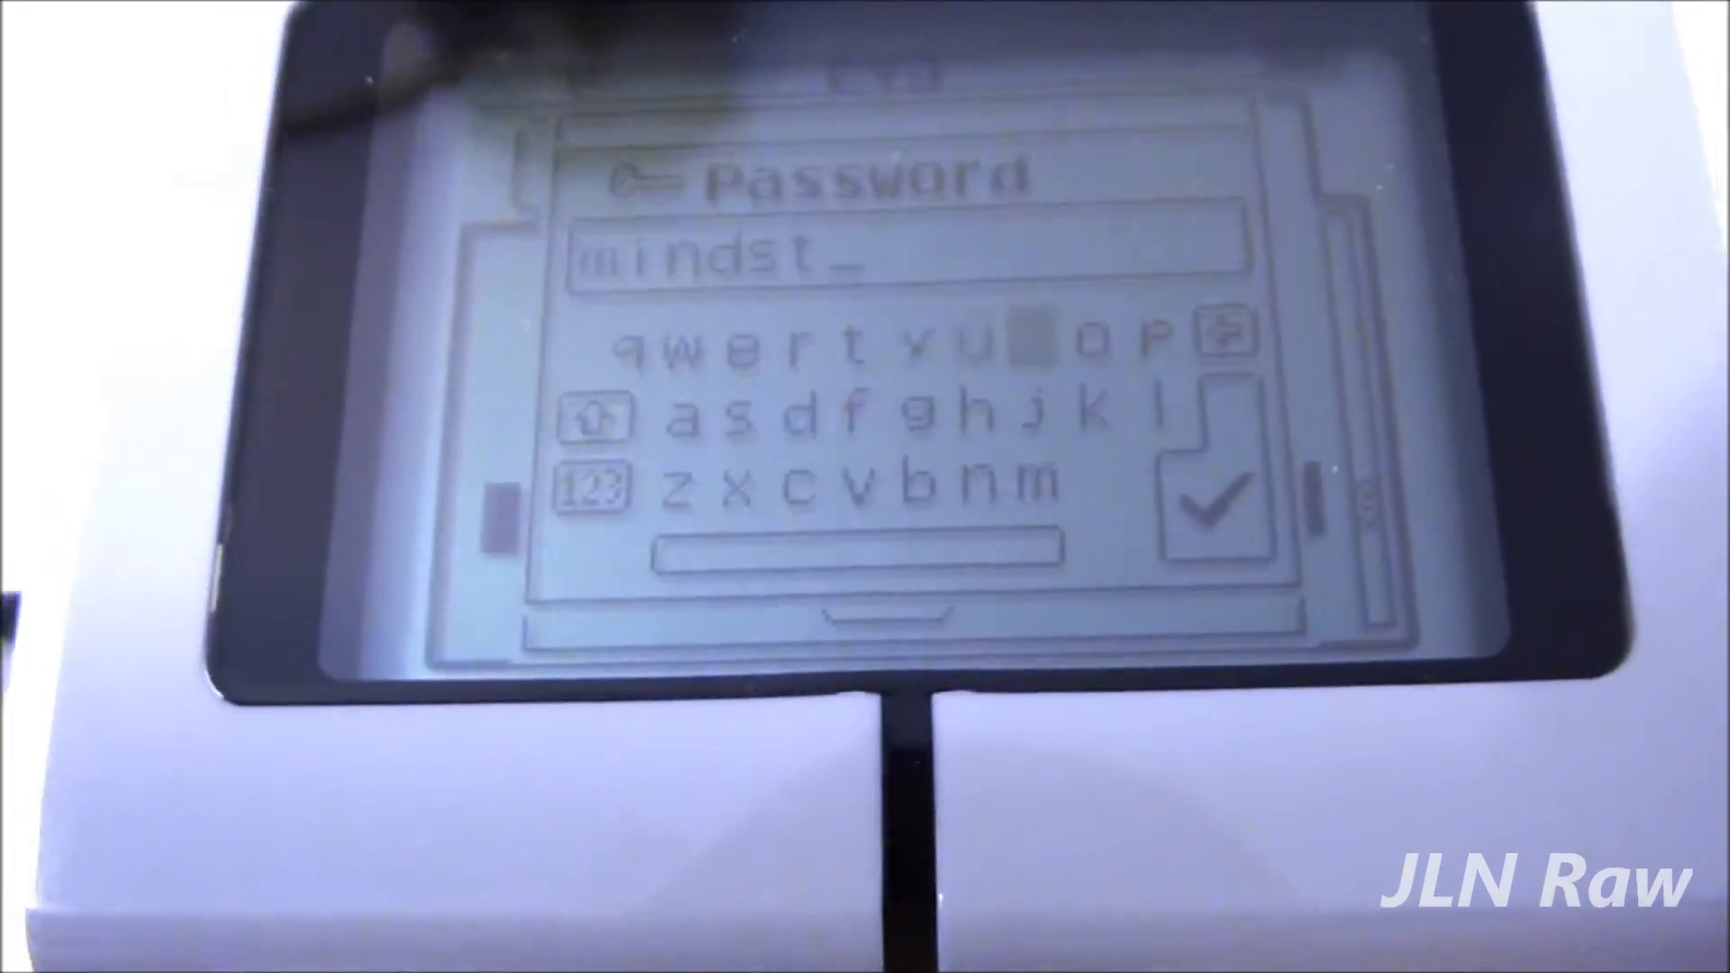
click(1114, 342)
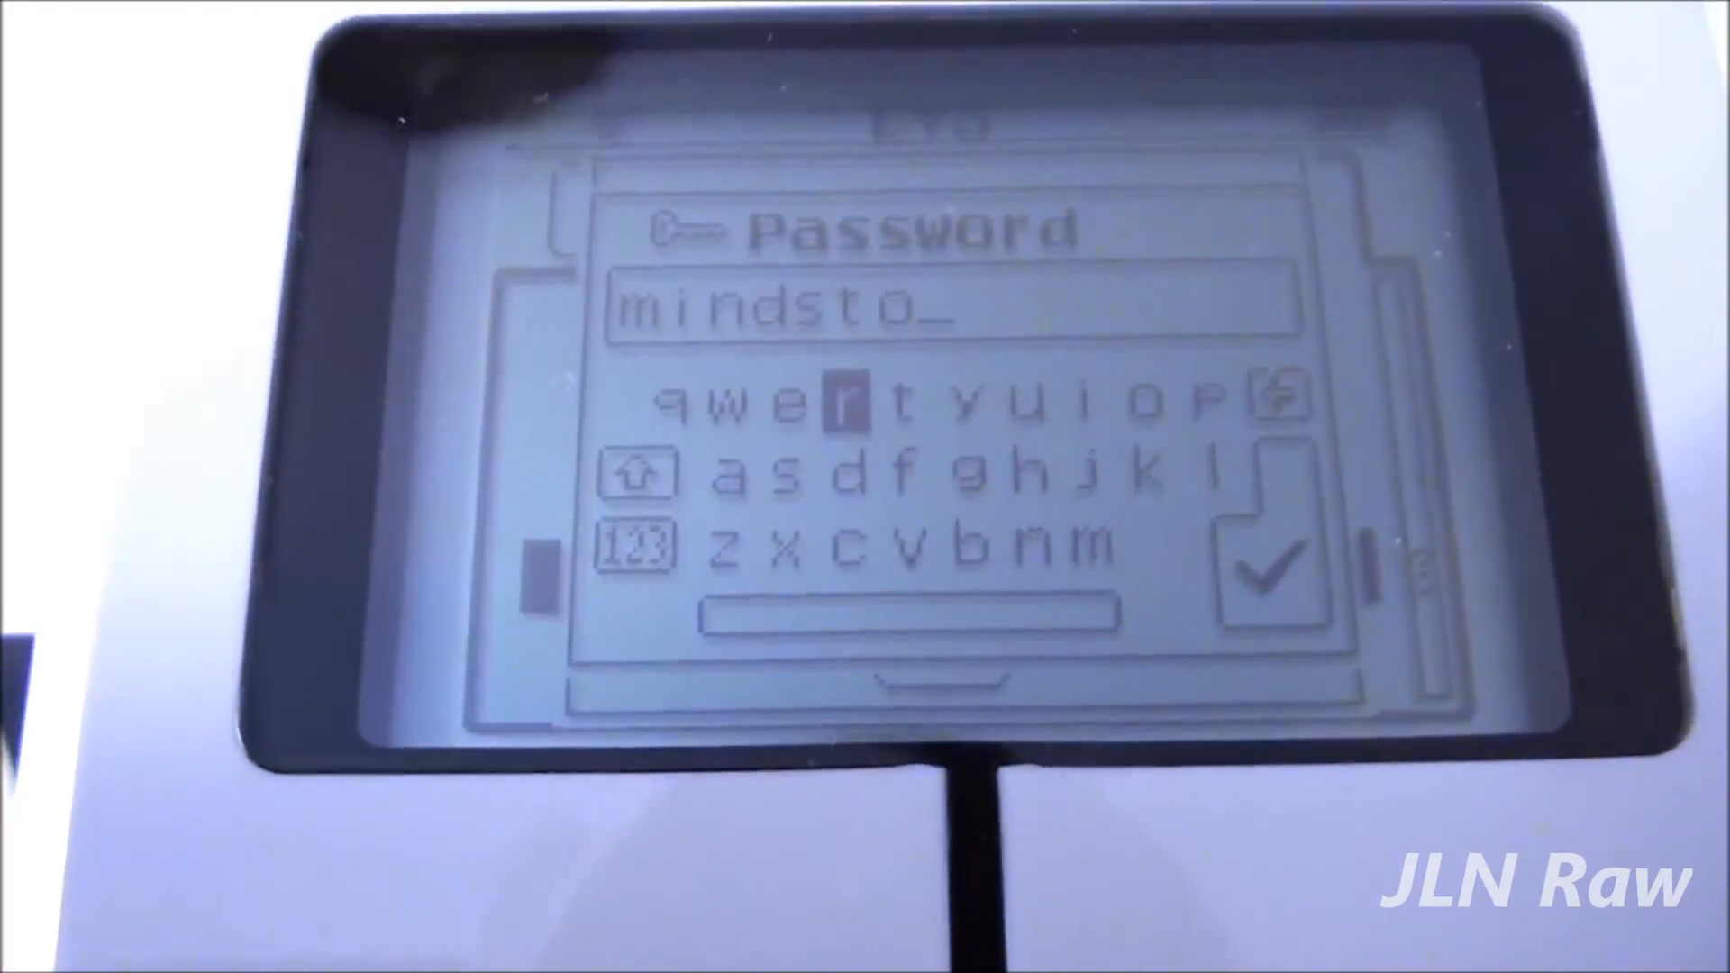
click(865, 404)
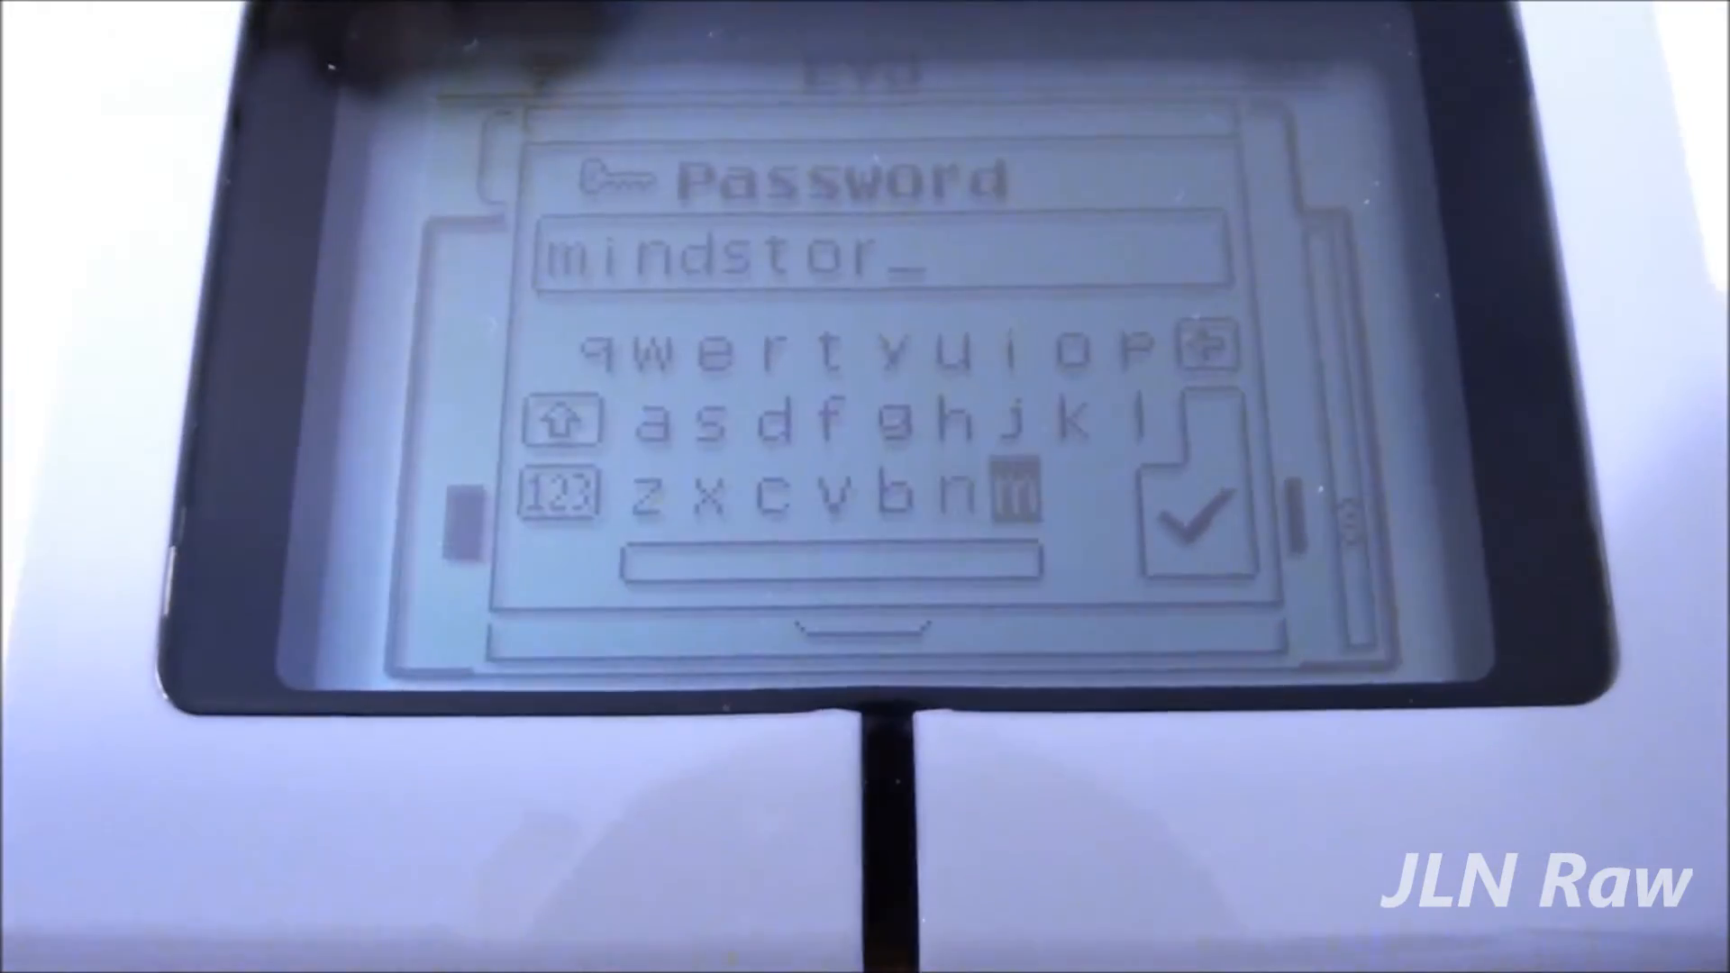
click(1004, 492)
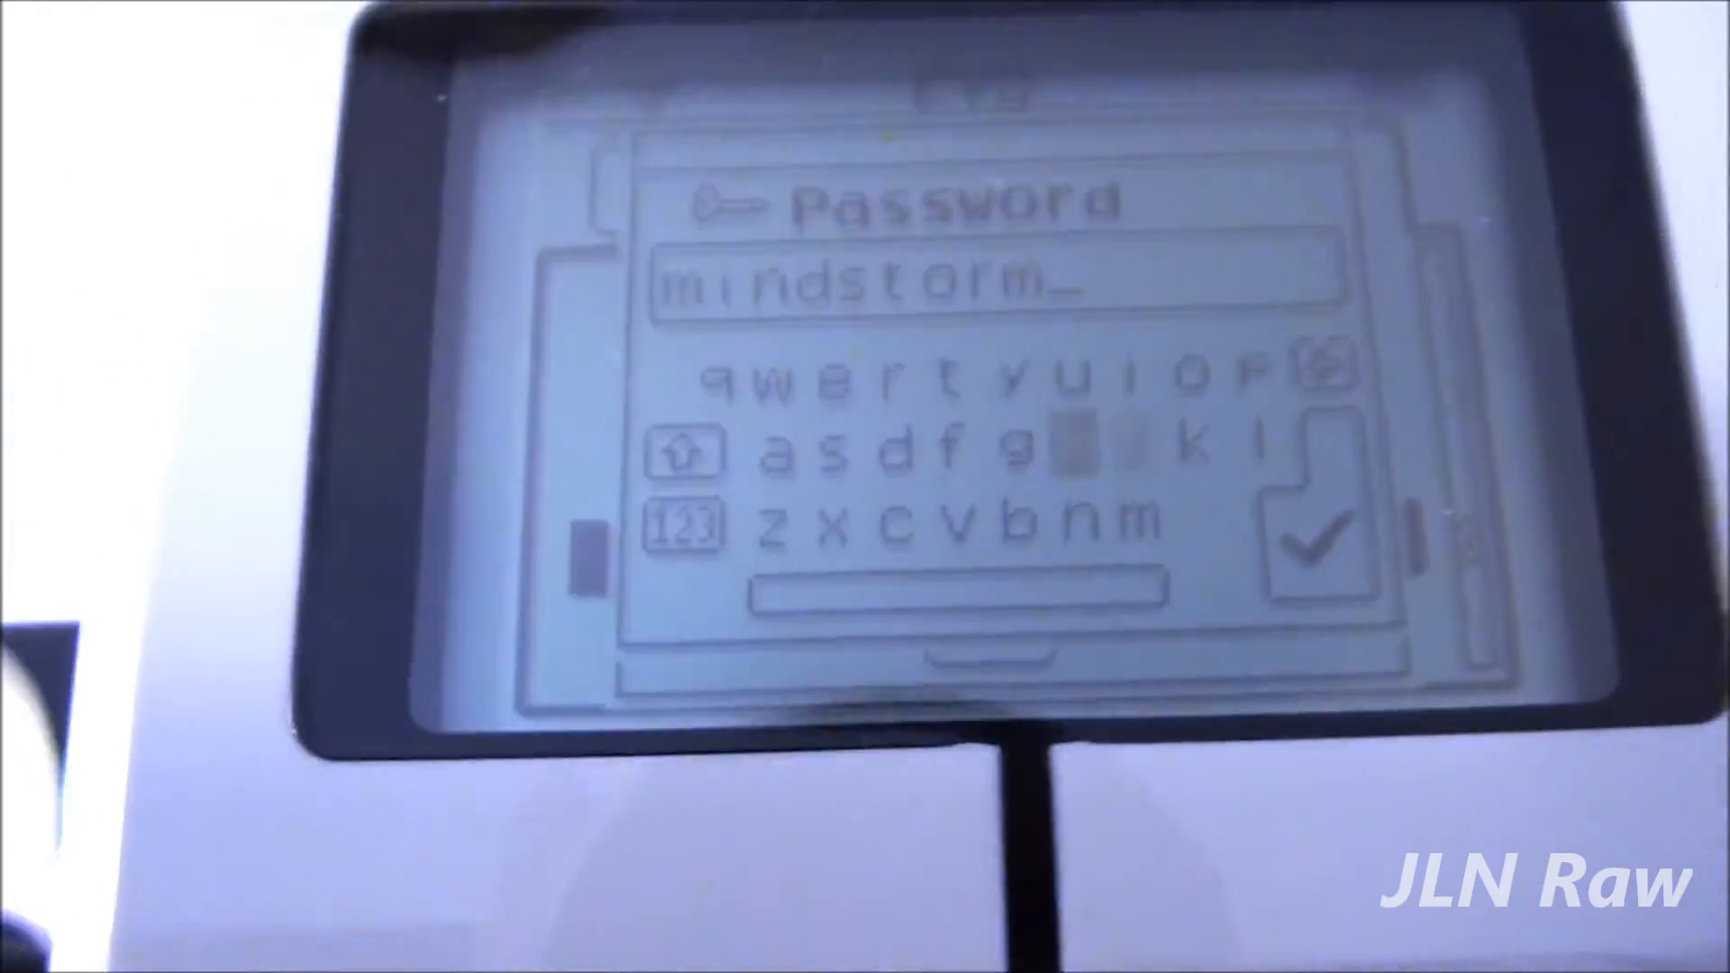
click(814, 463)
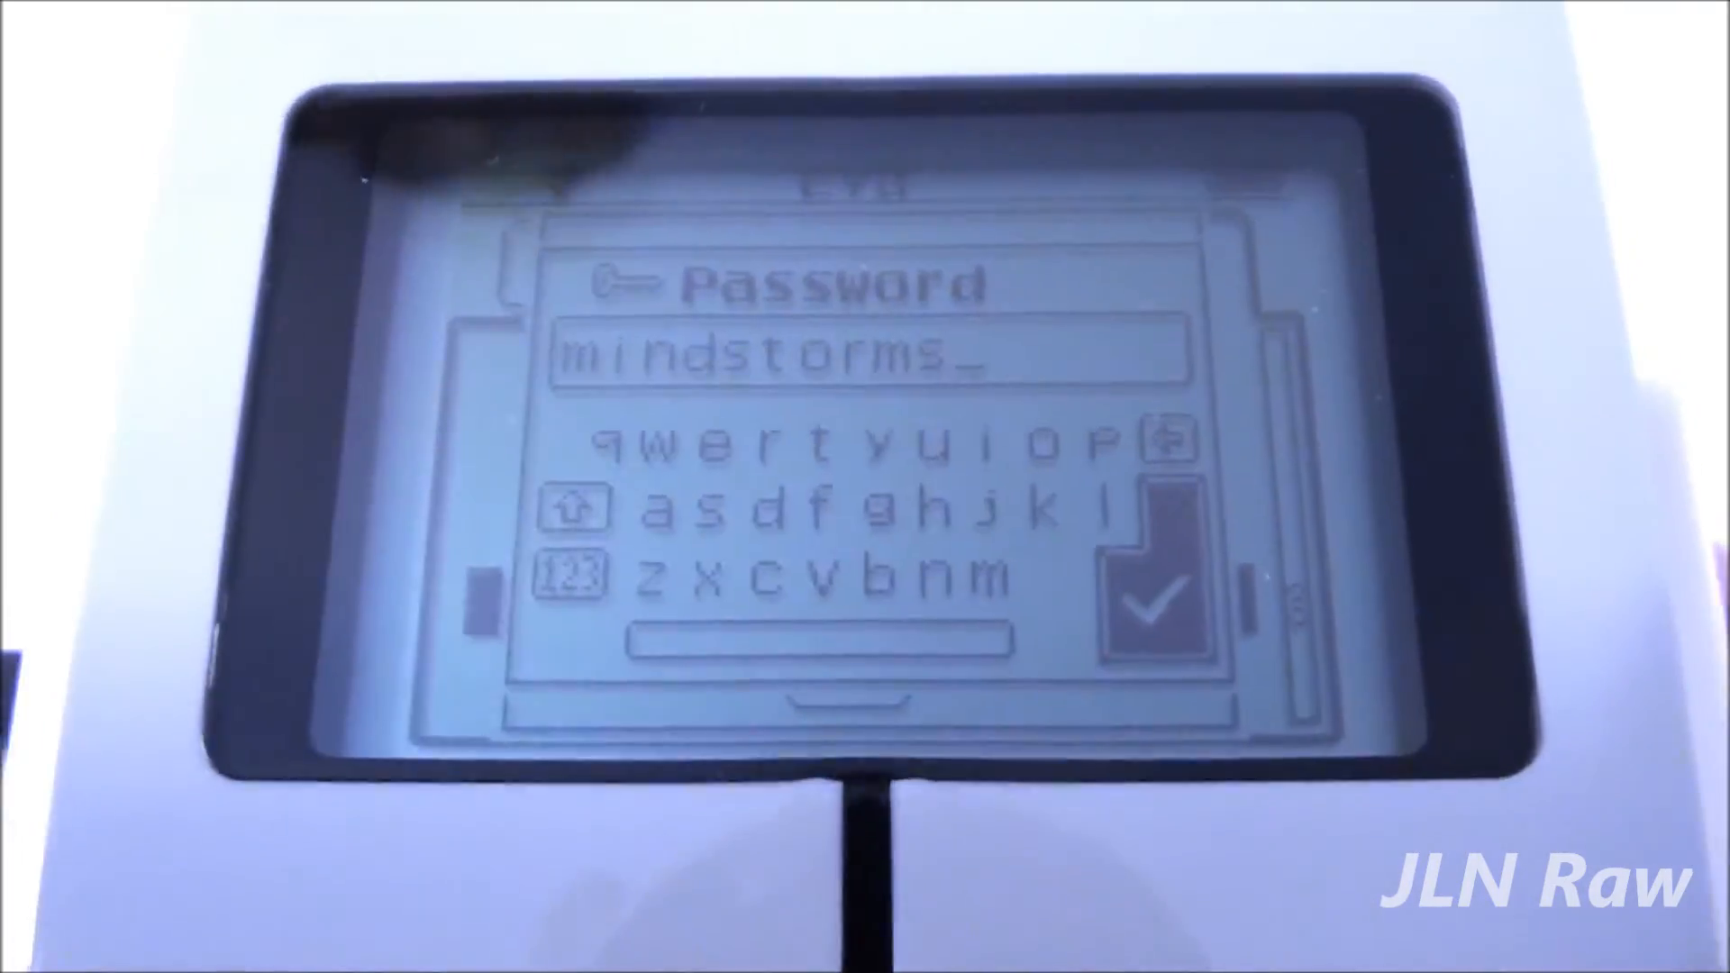
click(1148, 607)
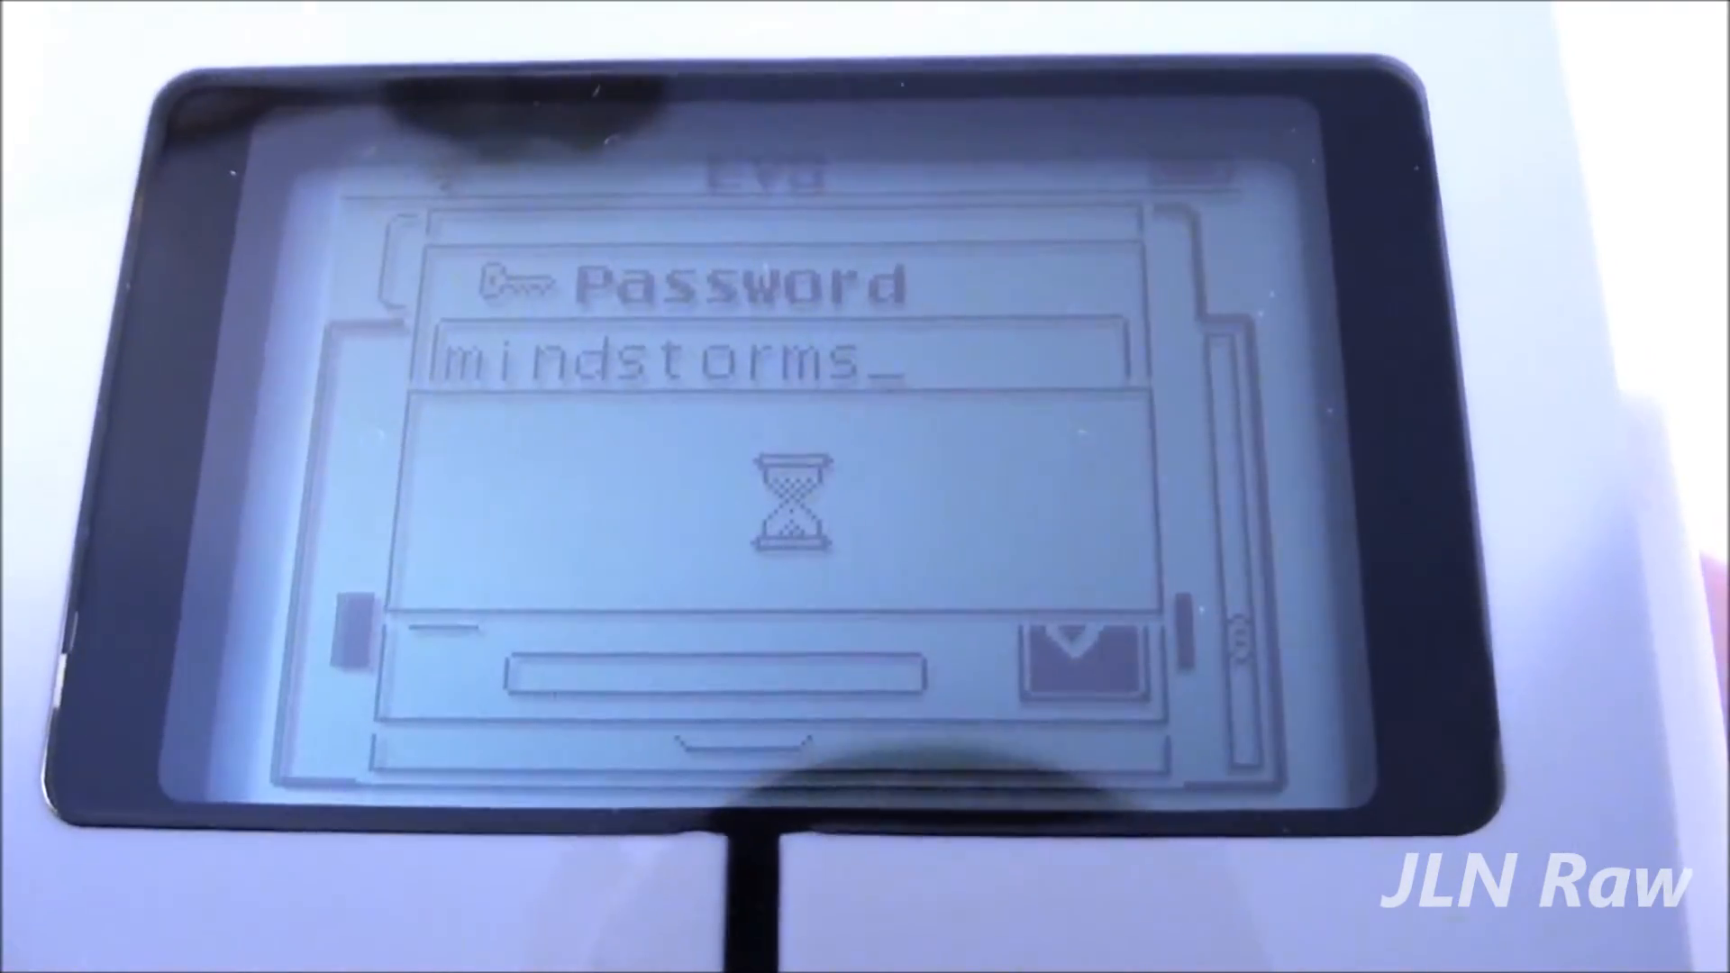